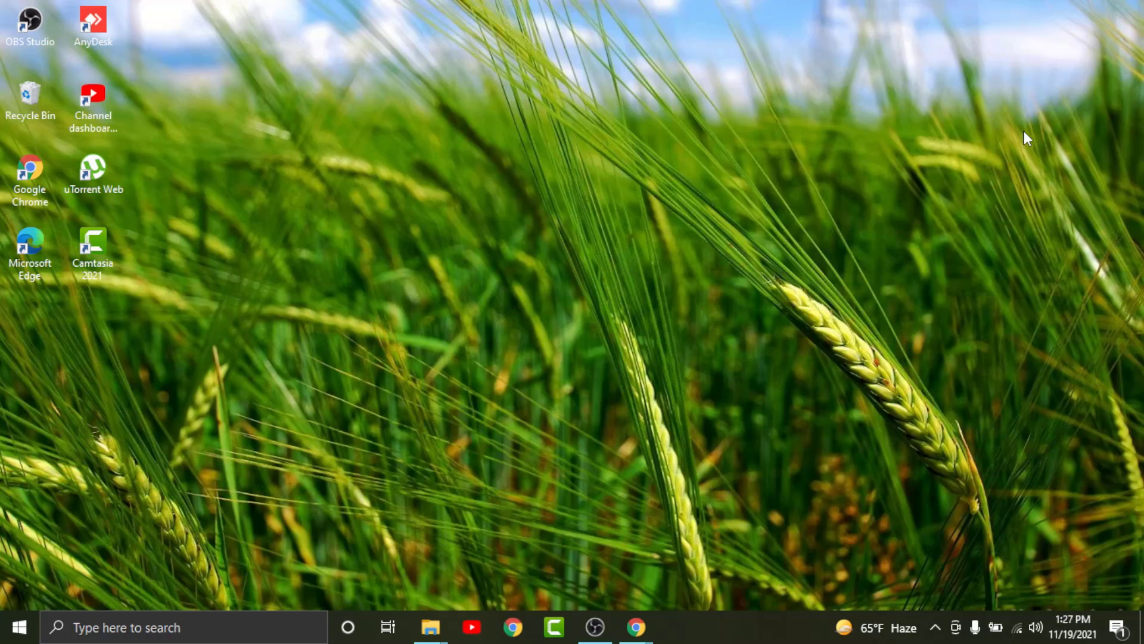
mouse_move(637, 627)
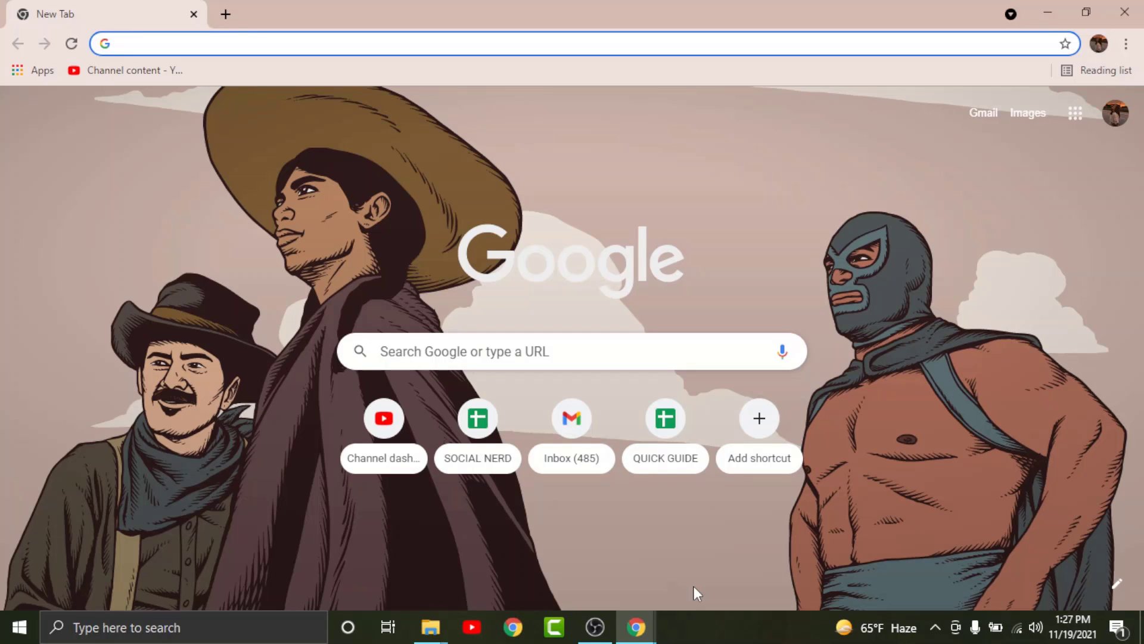
- Load the QIB bank website at qib.com.qa, showing its English home page
text(qib.com.qa/en/)
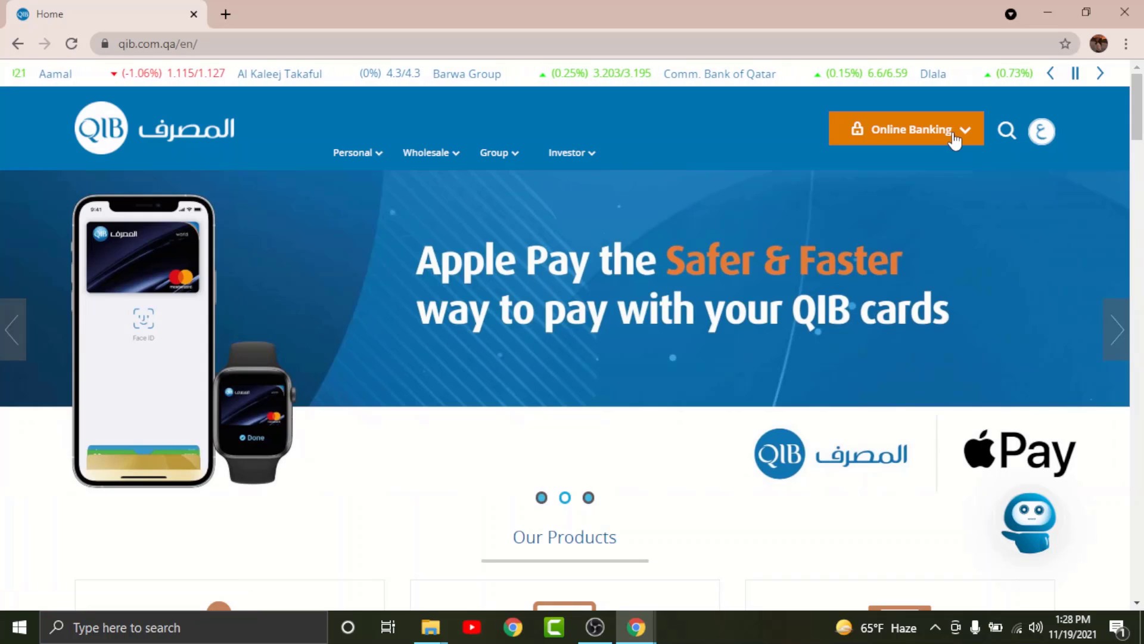
- Choose Personal under Online Banking to reach the QIB Online Banking login page
click(906, 128)
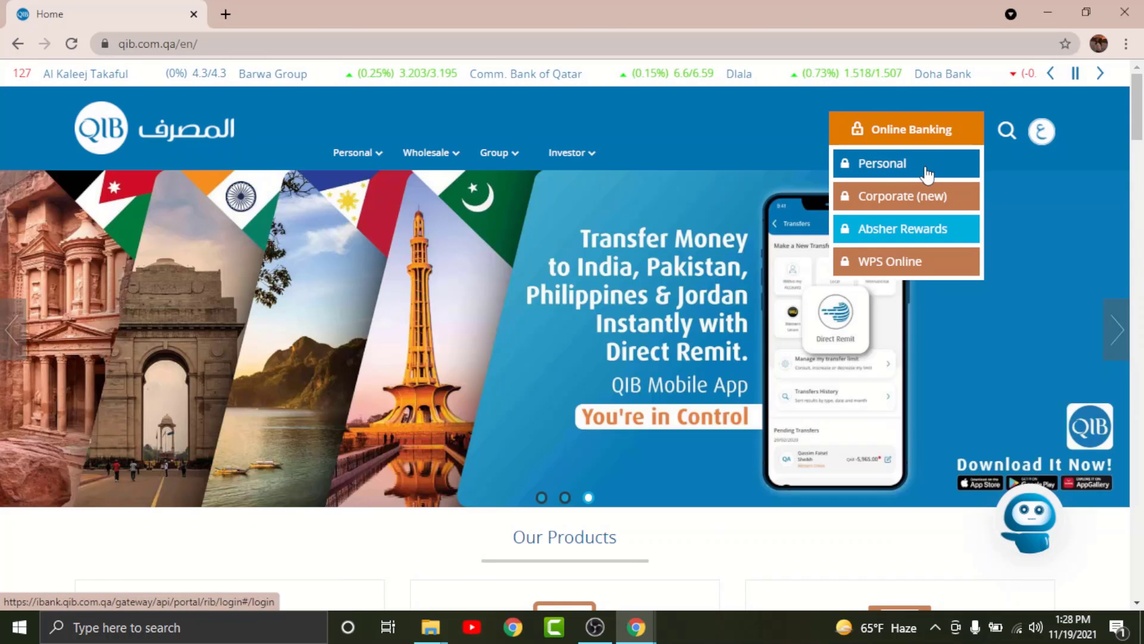
click(883, 163)
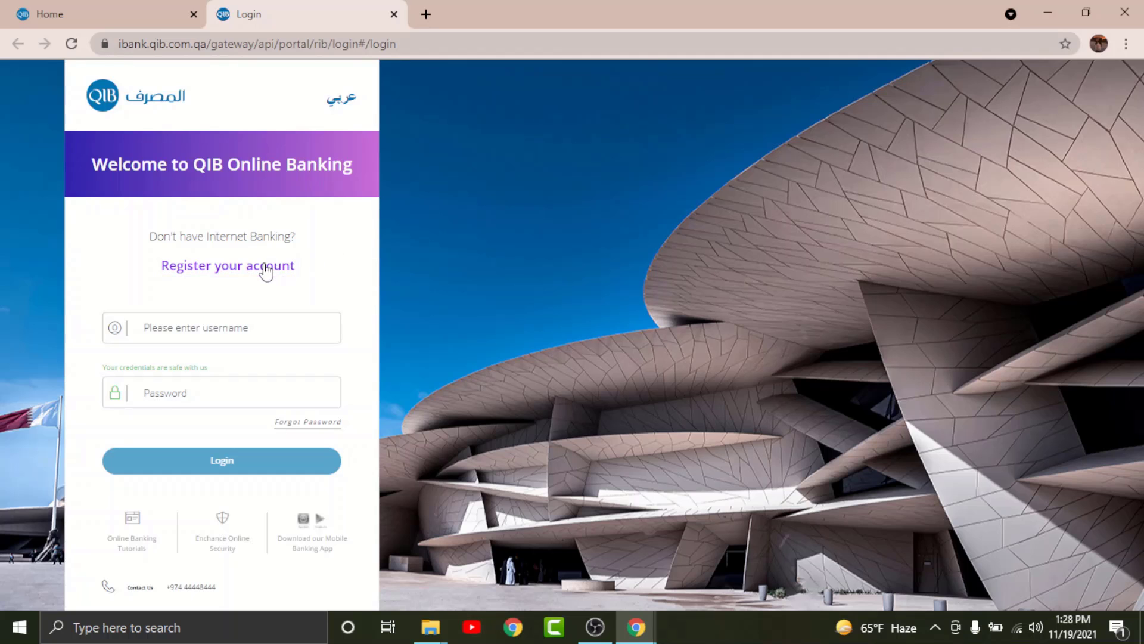
- Start 'Register your account' to show the ATM card details form, then minimize the browser
click(228, 265)
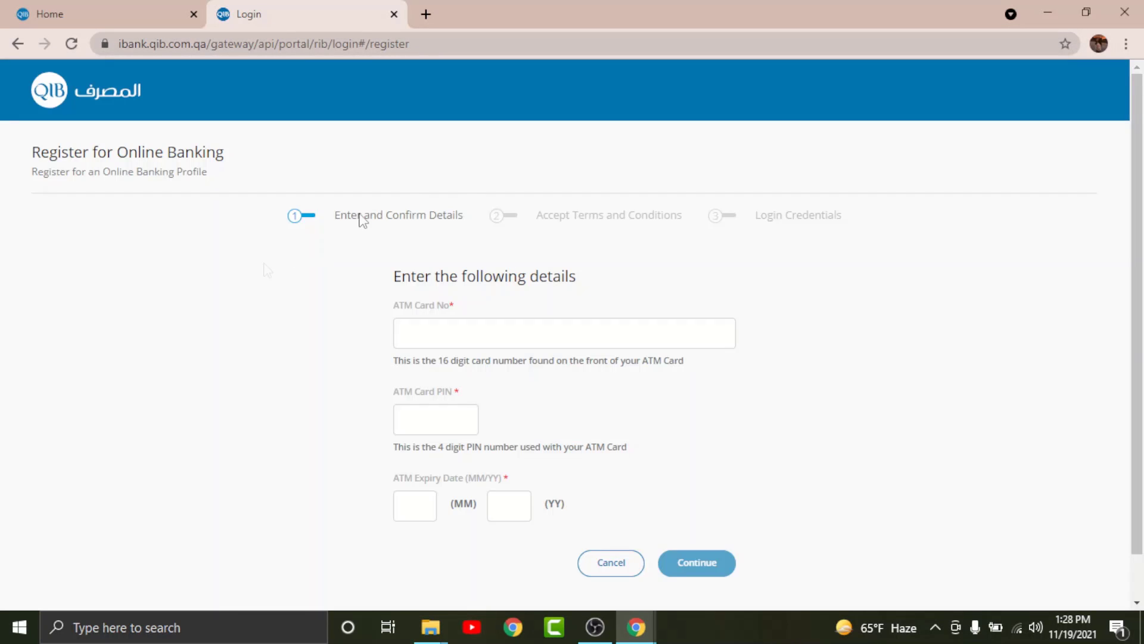
mouse_move(609, 473)
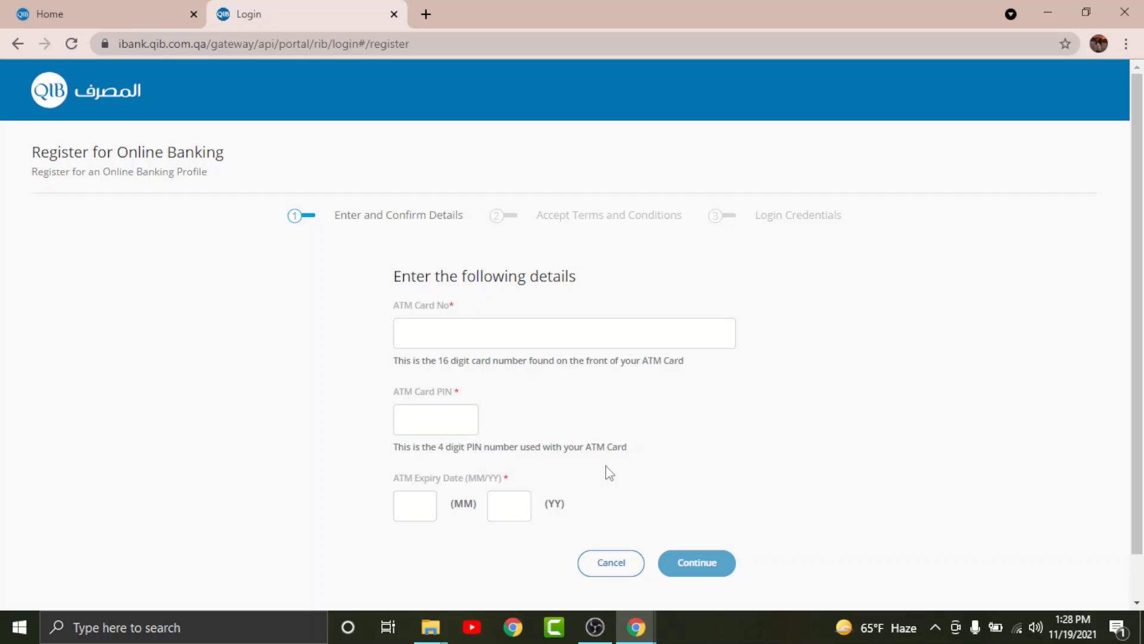
mouse_move(646, 455)
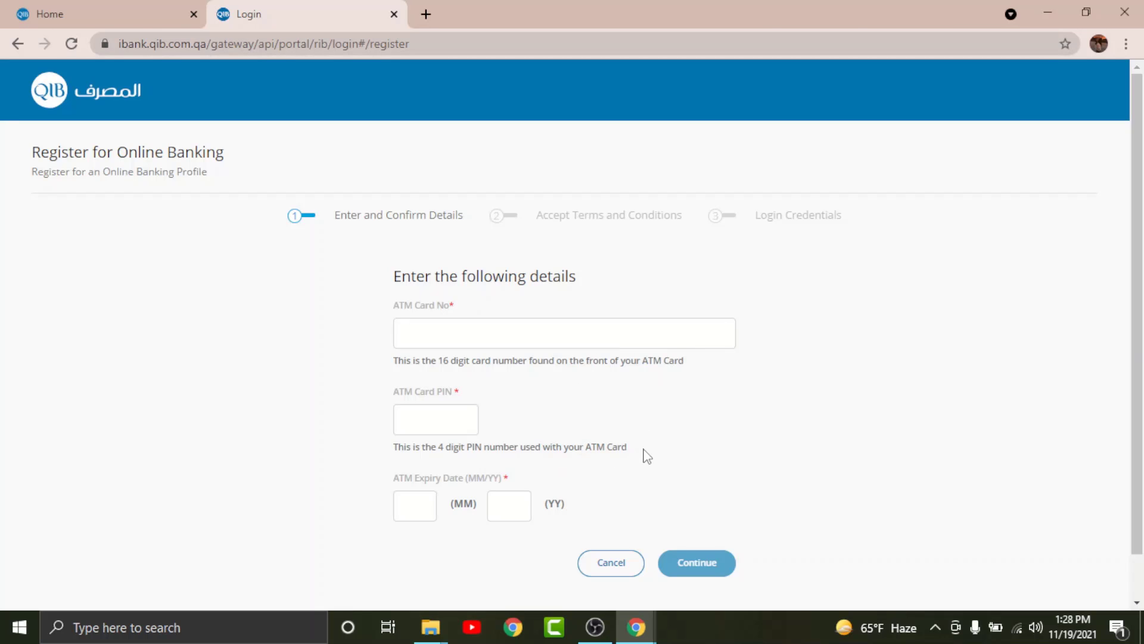
mouse_move(636, 454)
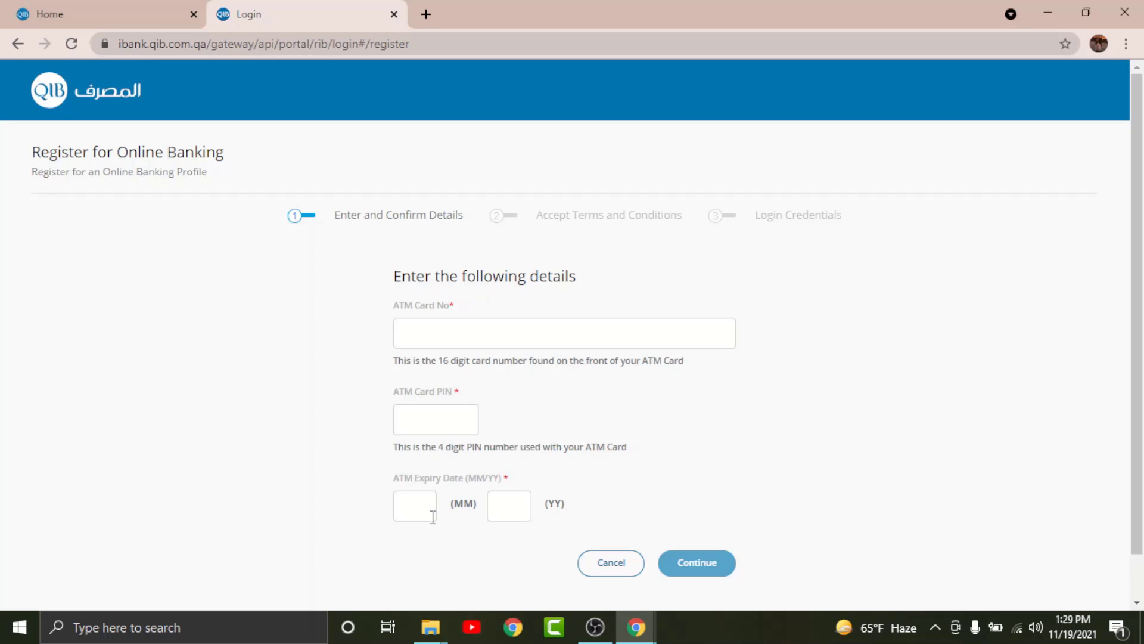
mouse_move(649, 554)
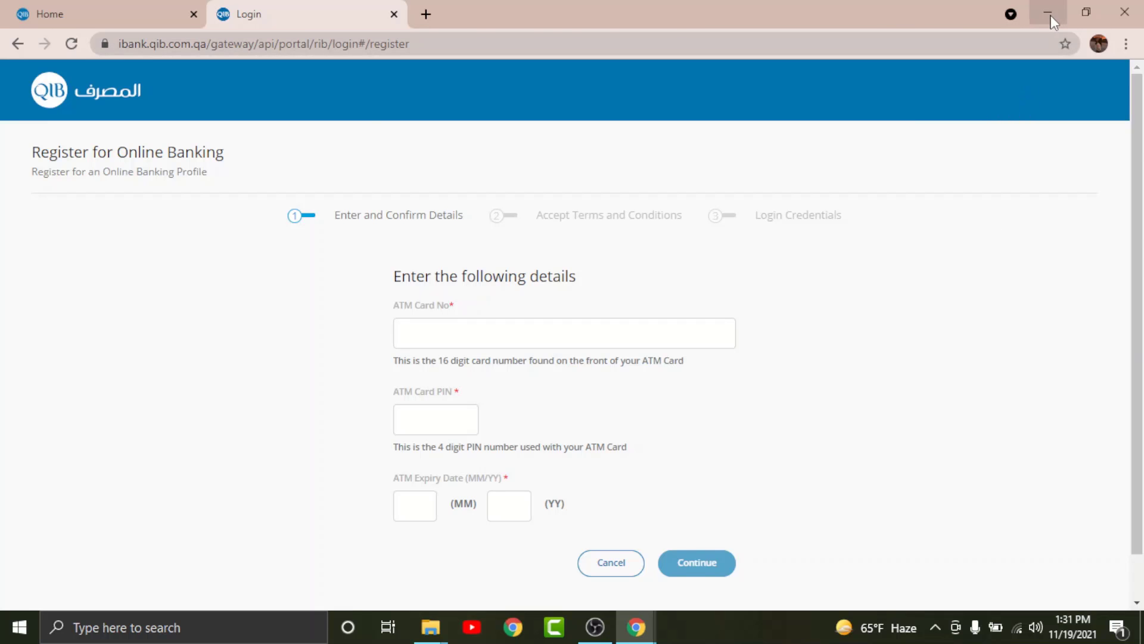
click(1048, 13)
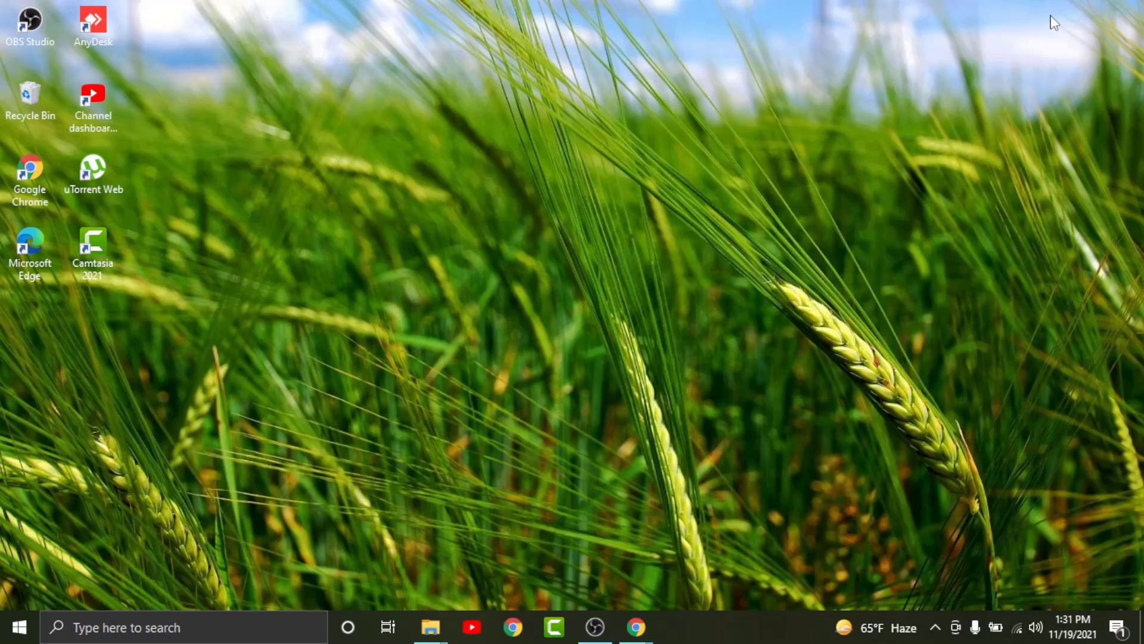